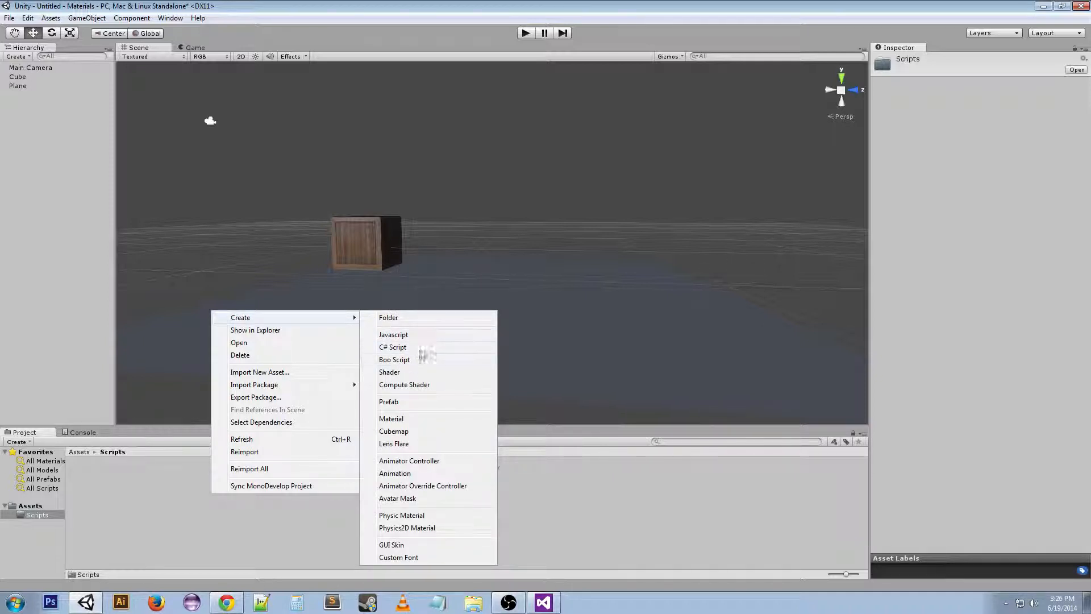
mouse_move(425, 341)
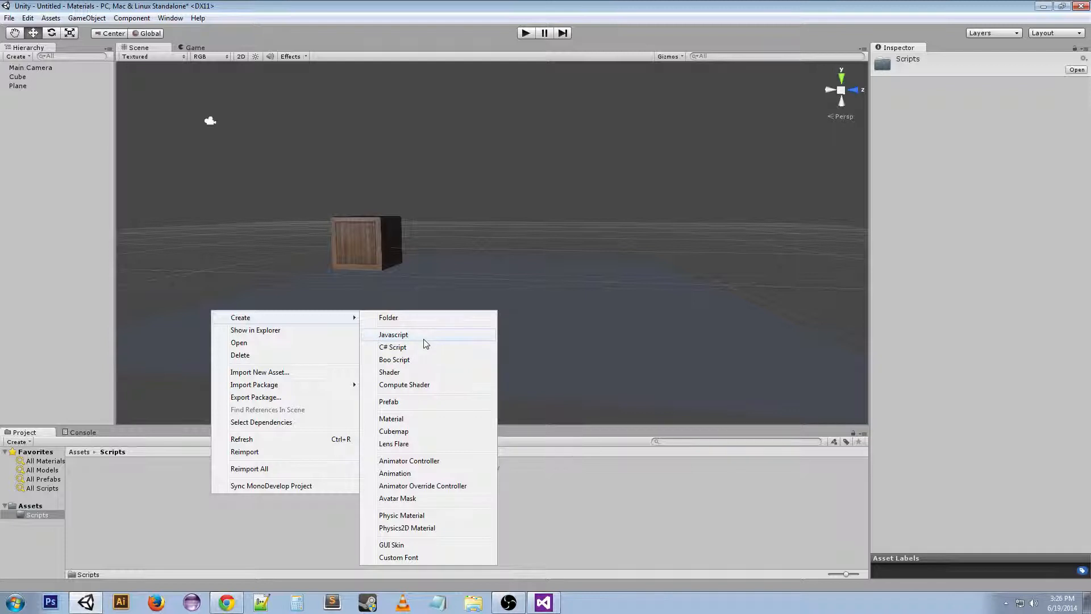
mouse_move(419, 347)
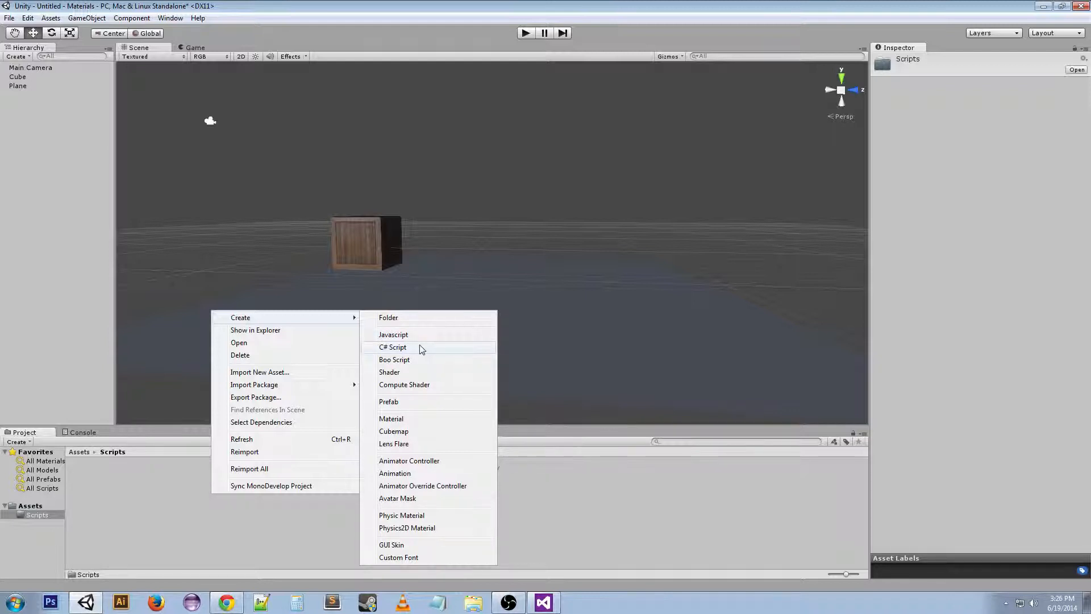
Step: Create a C# script named Hello World in the Scripts folder and confirm its name
left_click(392, 347)
type("Hello")
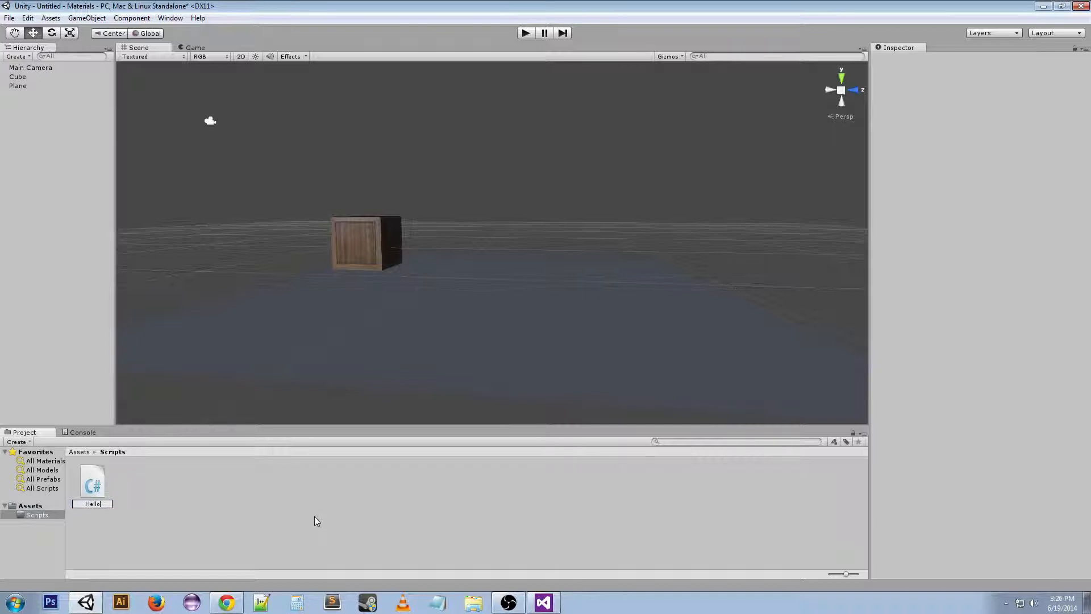
left_click(92, 482)
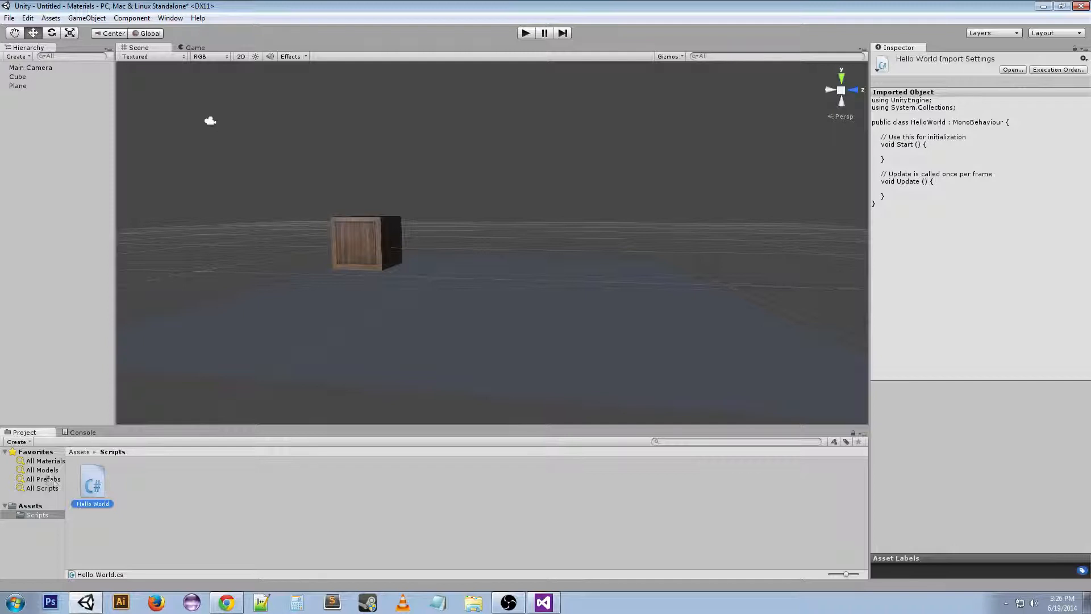
Step: Open the Hello World script asset for editing in Visual Studio
double_click(92, 484)
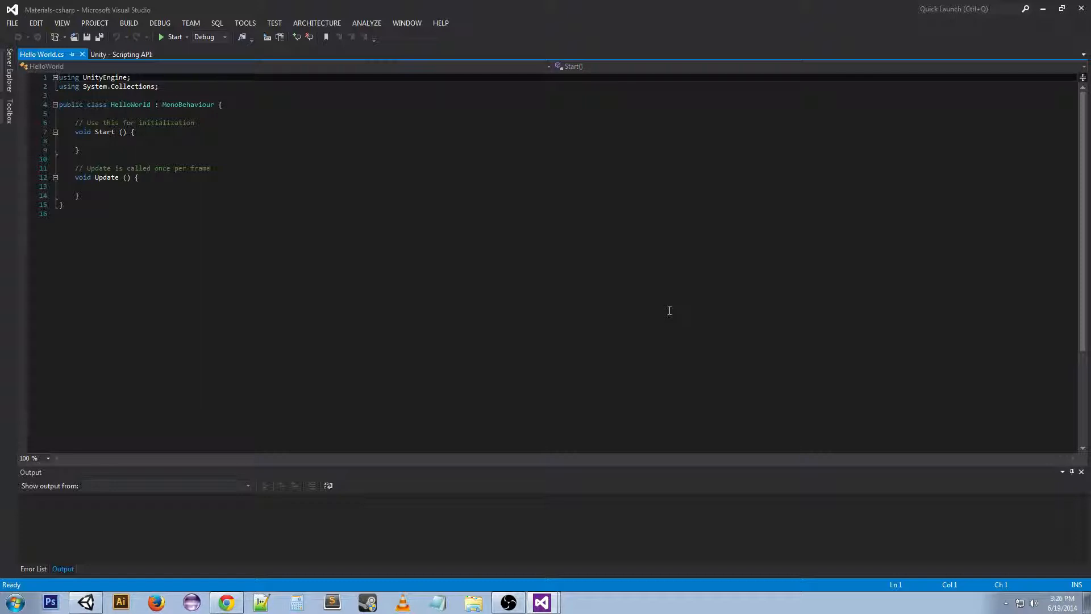
Step: Review the default template and add a blank line inside the Start method body
key("ctrl+a")
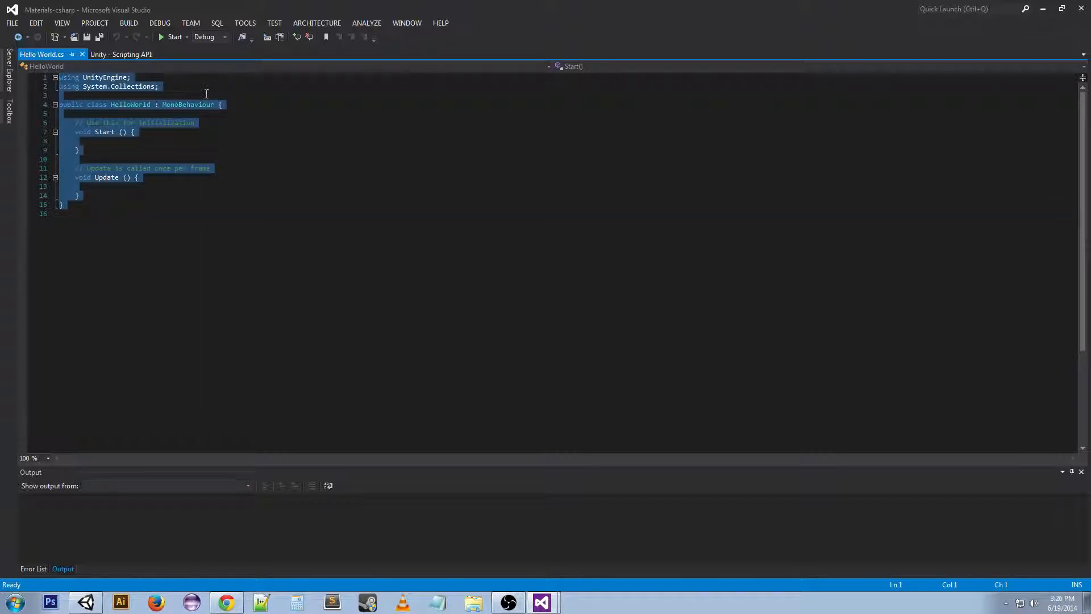
left_click(159, 86)
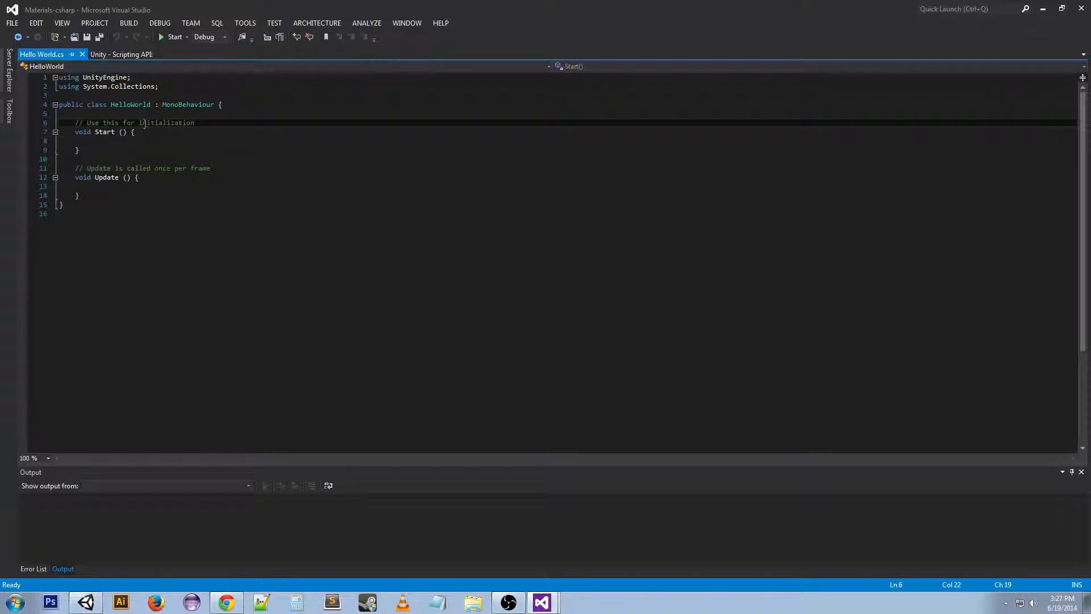
left_click(132, 131)
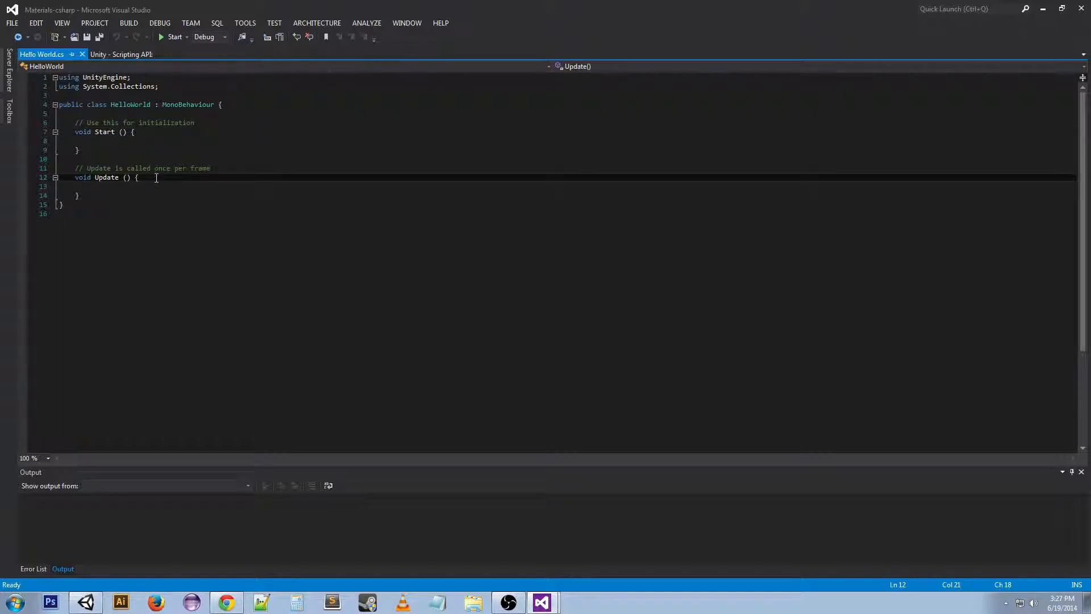
left_click(134, 131)
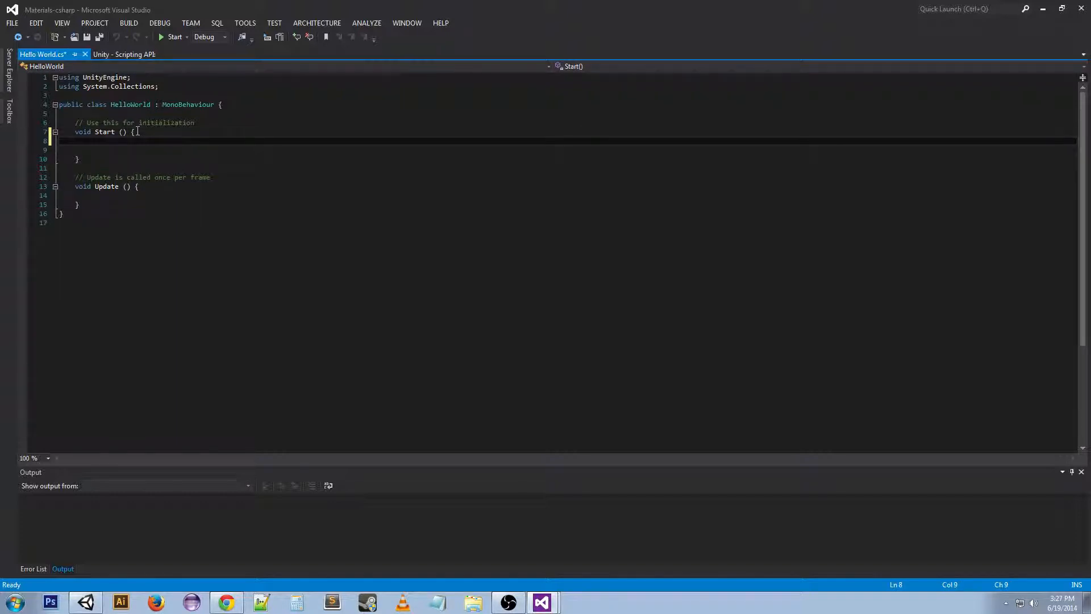
Step: Write Debug.Log("Hello World"); inside the Start method
type("Deg")
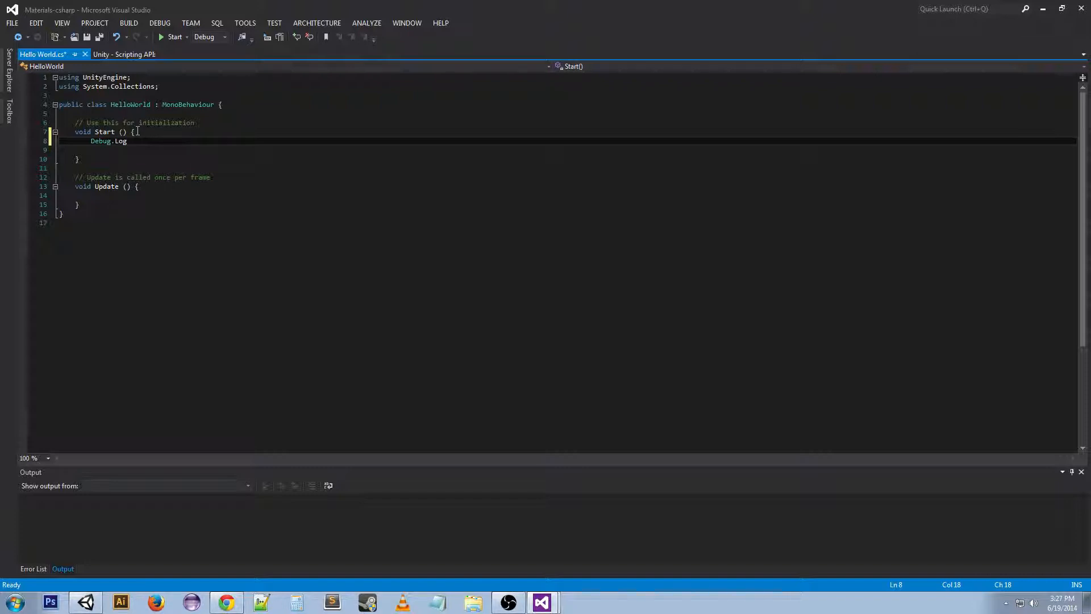
type("(\"H")
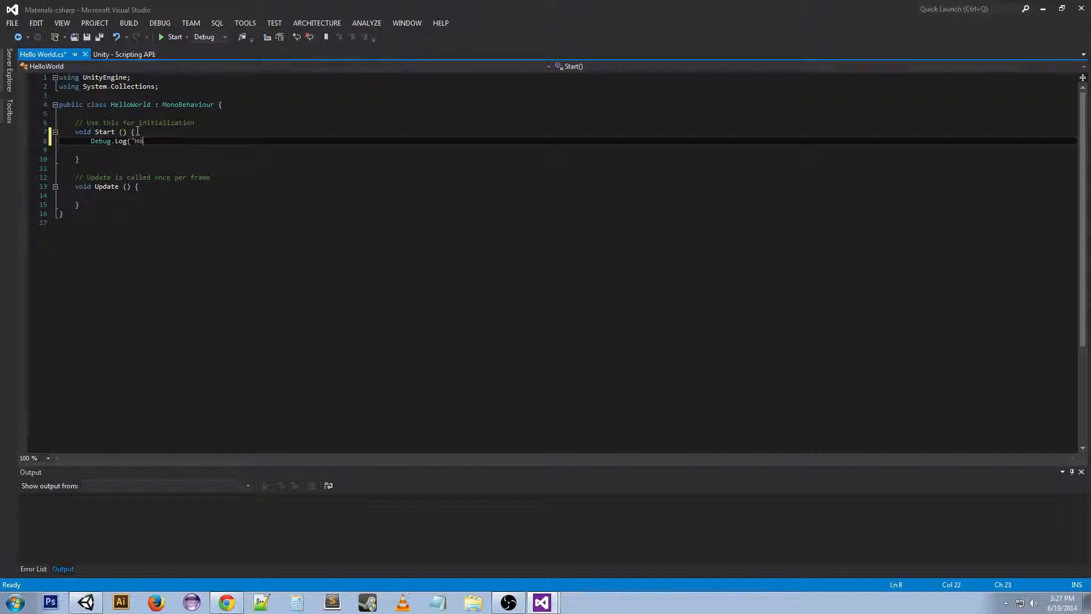
type("ello World")
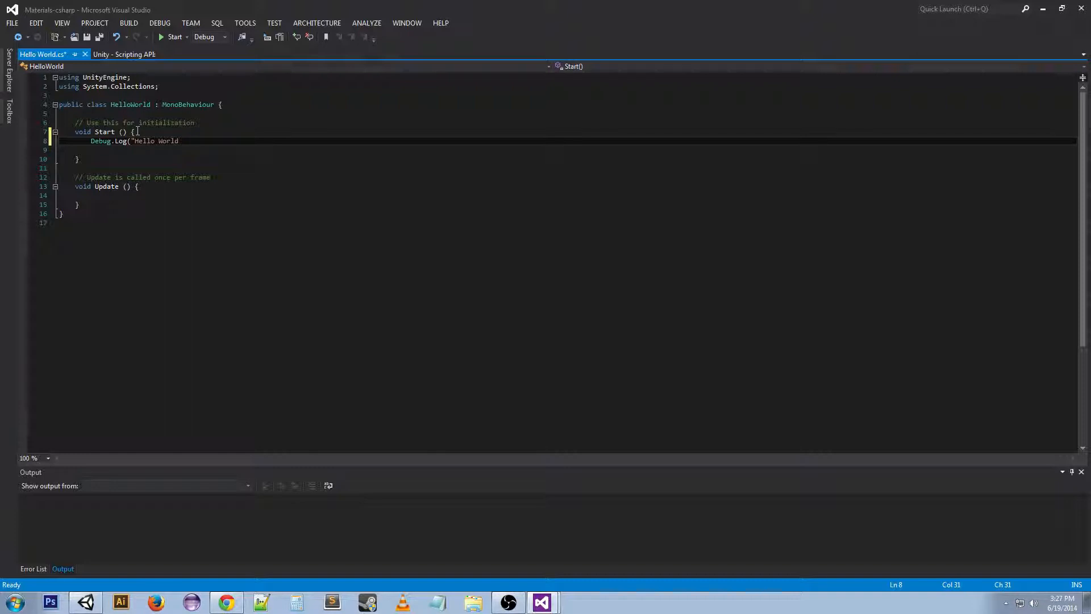
type("\");")
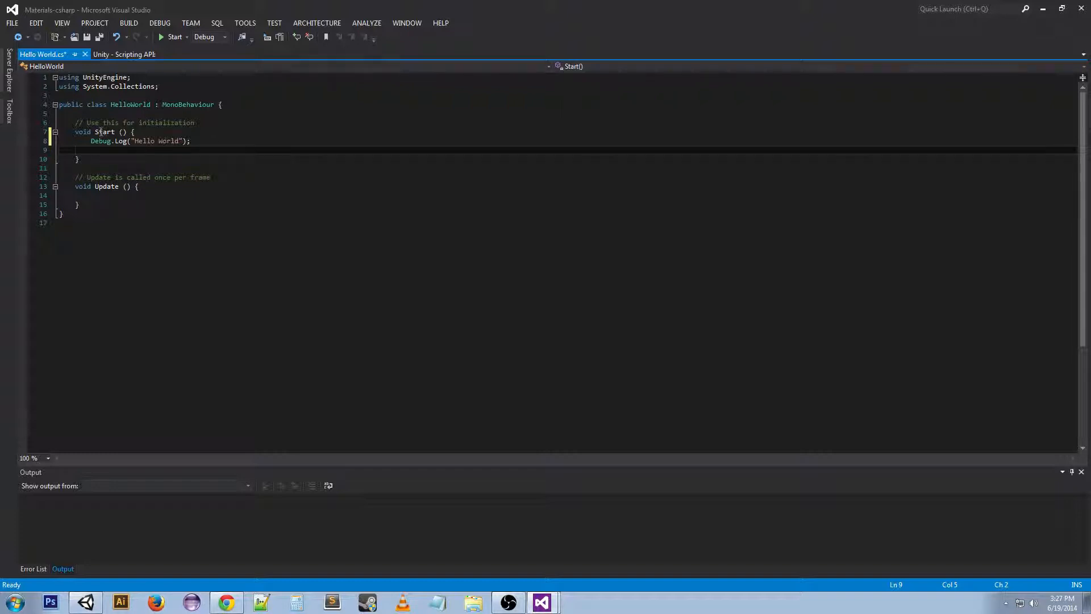
double_click(104, 132)
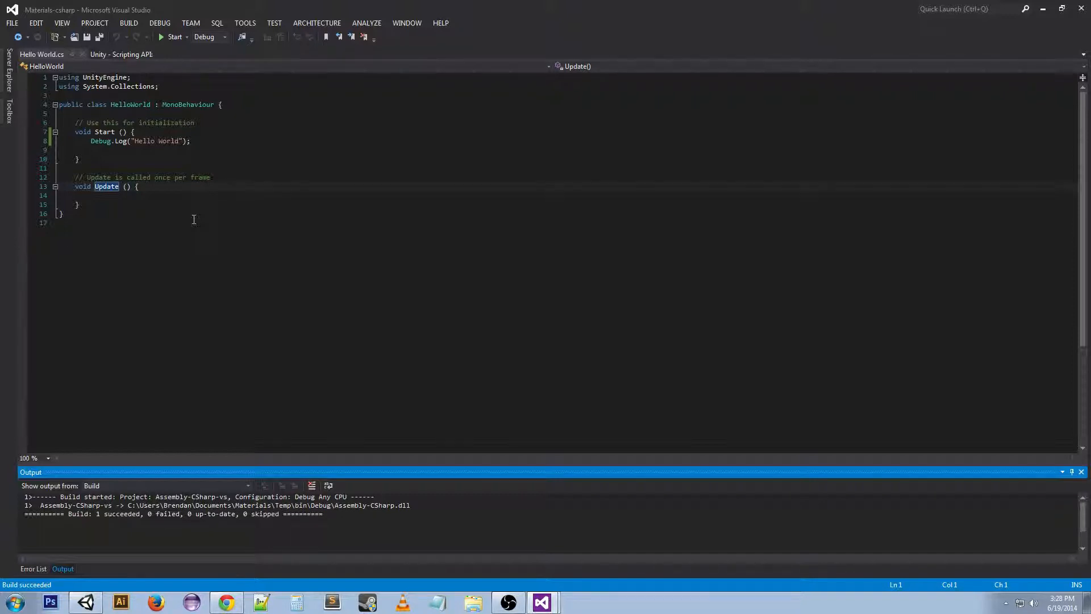
mouse_move(209, 258)
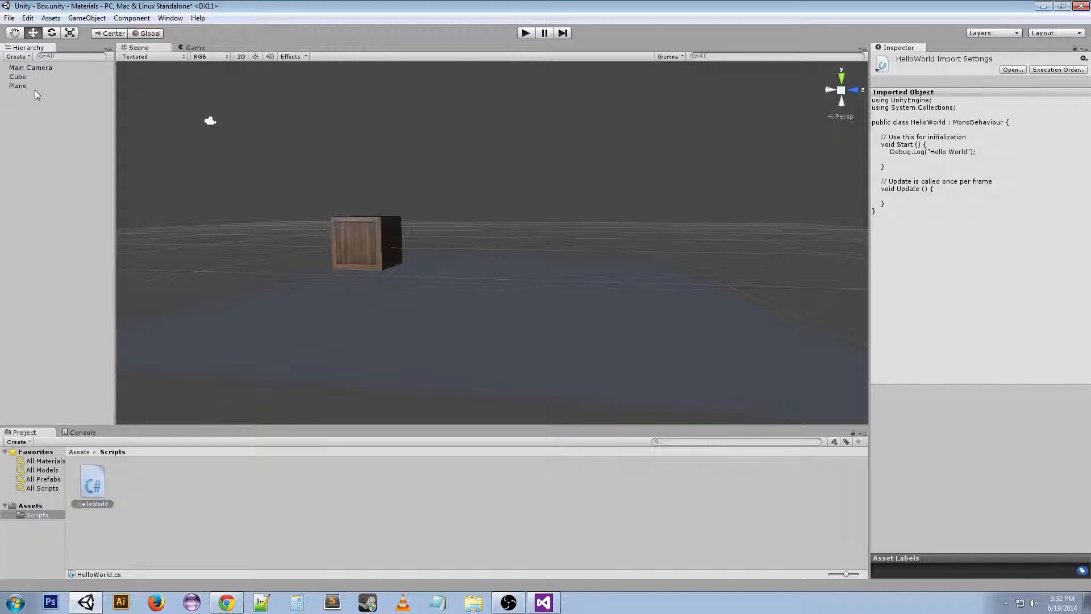
Step: Run and stop the scene, then view the Hello World message in the Console
left_click(525, 33)
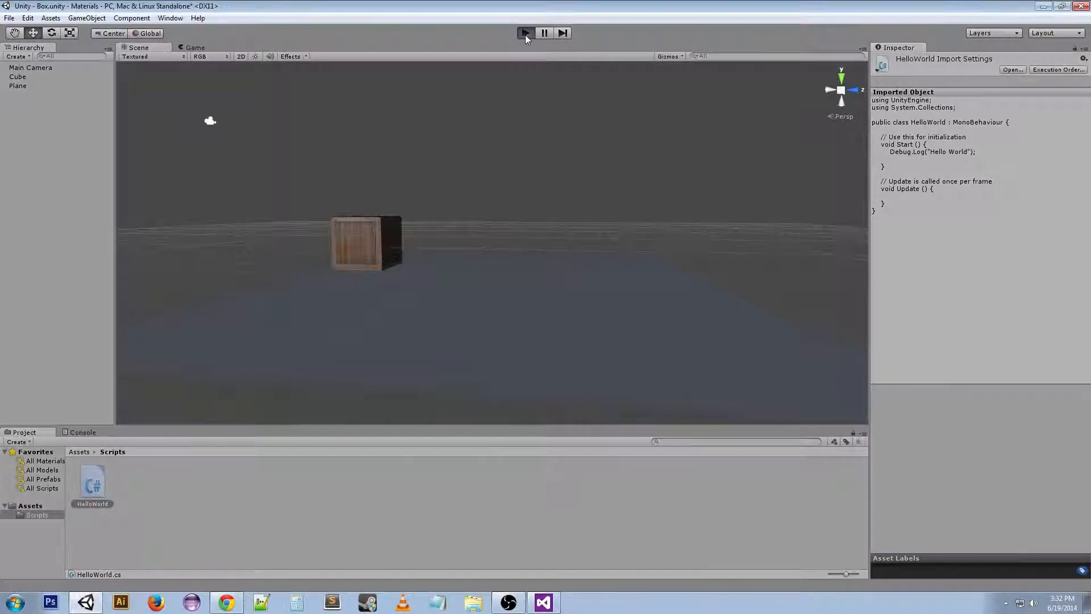
left_click(525, 33)
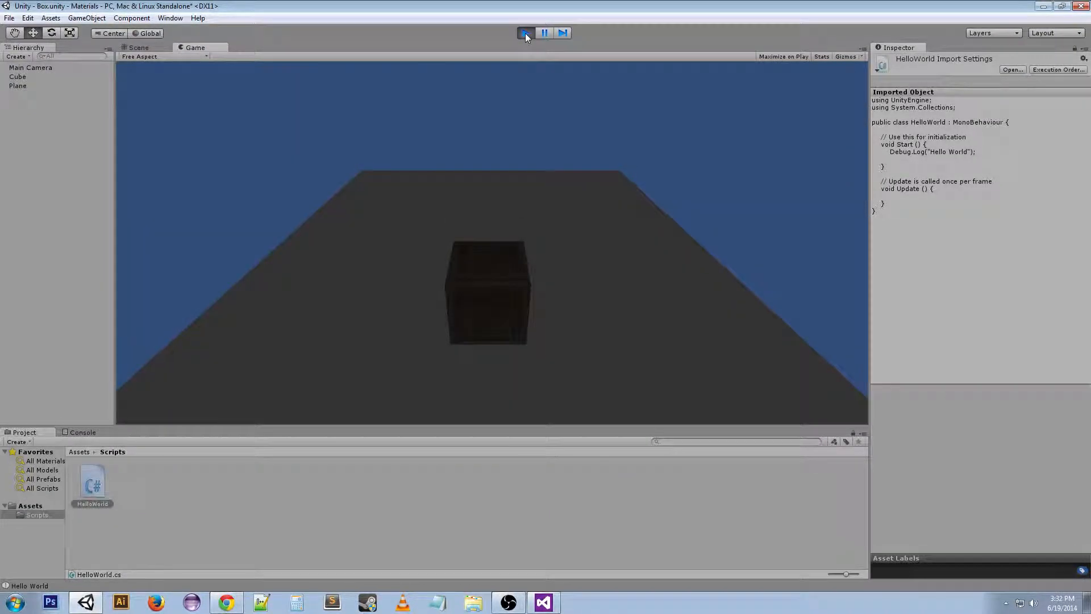
left_click(137, 47)
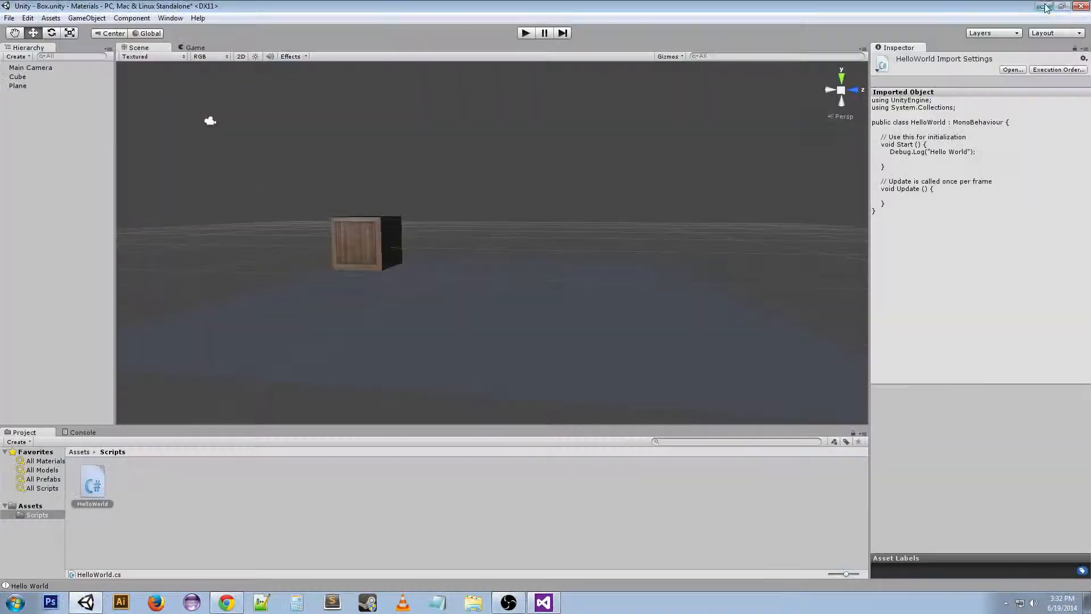
left_click(83, 432)
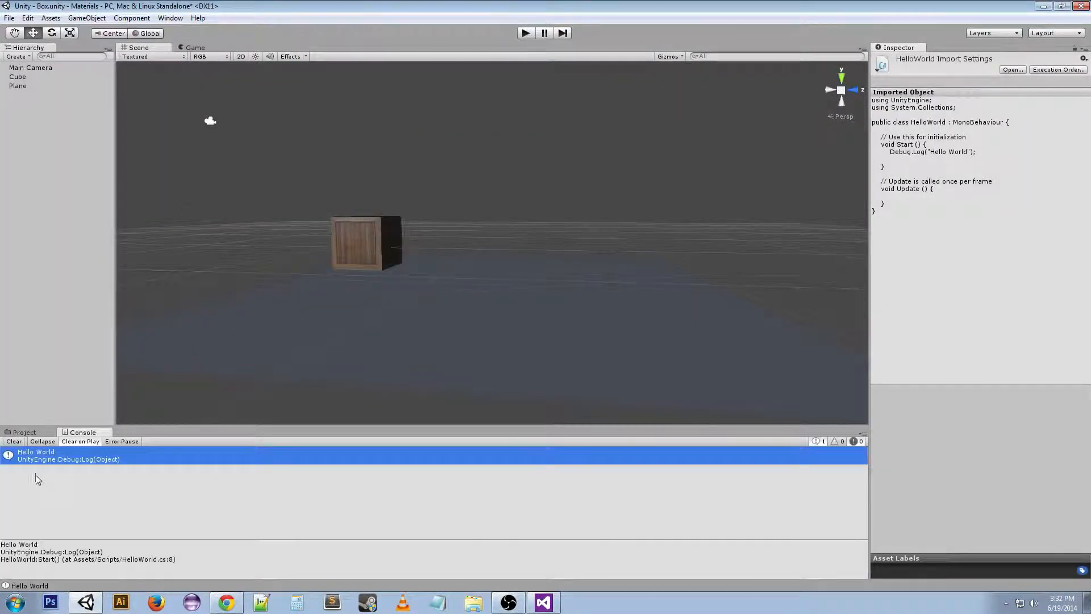